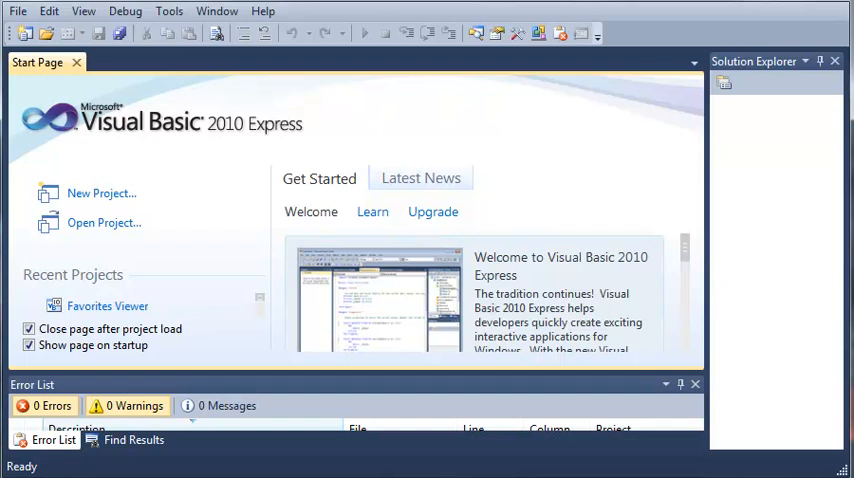
Create a new Console Application project named Step Operator
click(96, 192)
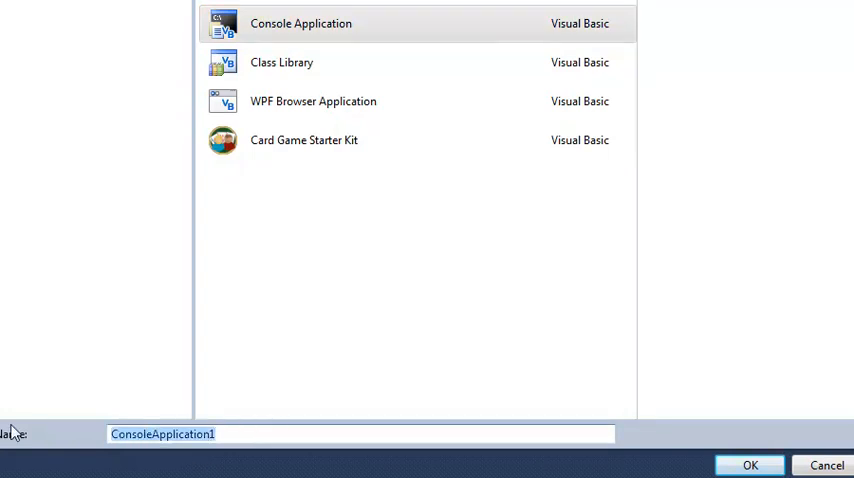
text(Step Operator)
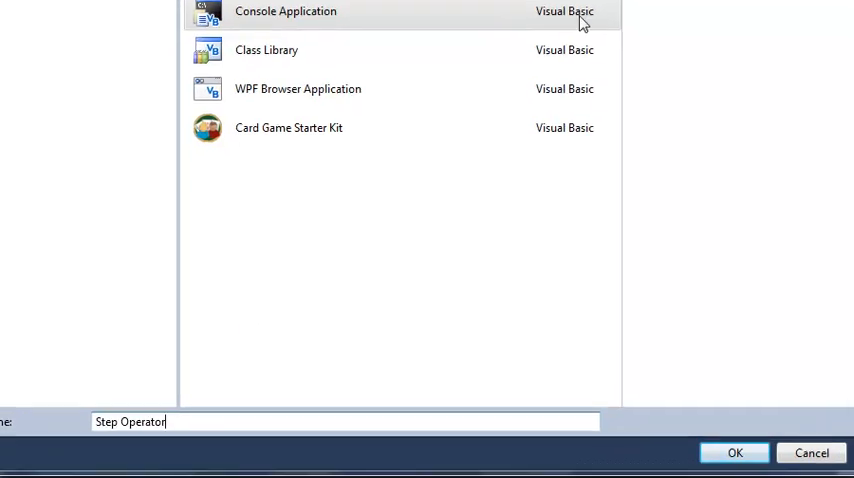
click(736, 452)
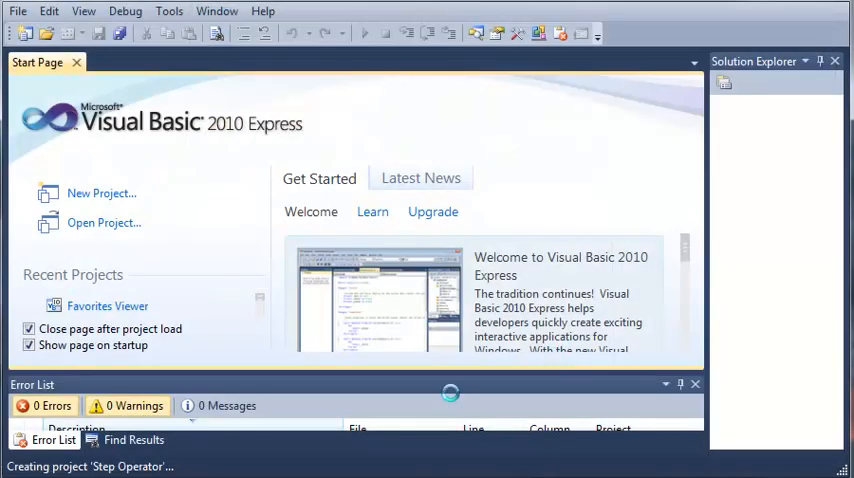
Write Sub Main with Console.ReadLine() and a For num1 = 1 To 20 loop that writes num1
click(100, 192)
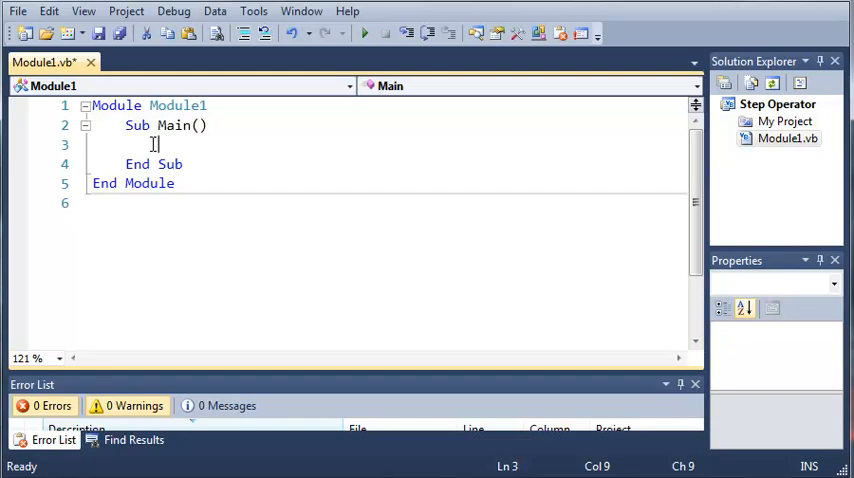
text(Console.ReadLine()
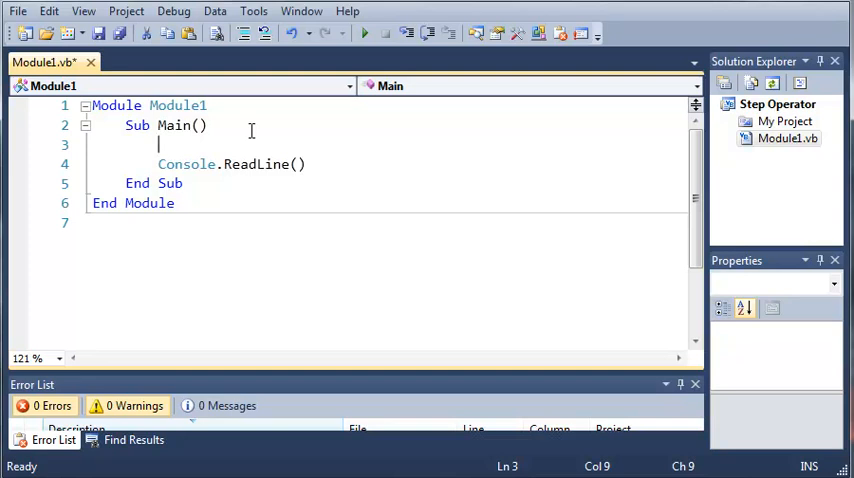
text(For n)
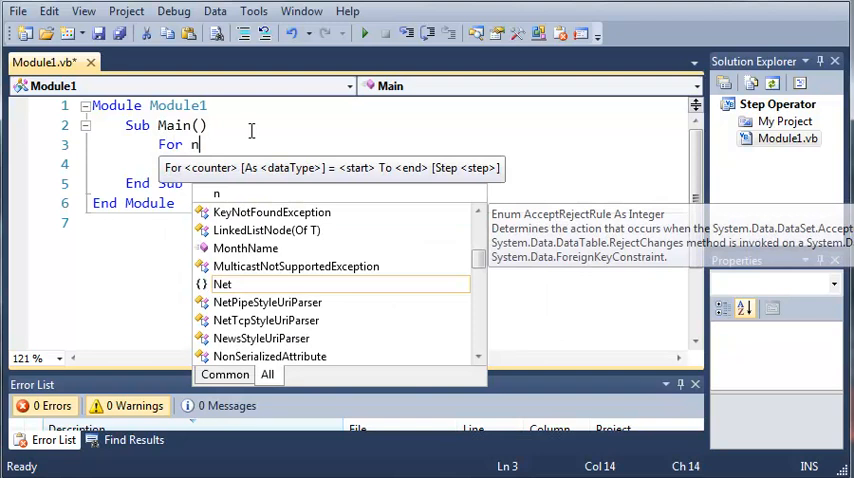
text(um1 = 1 To 20)
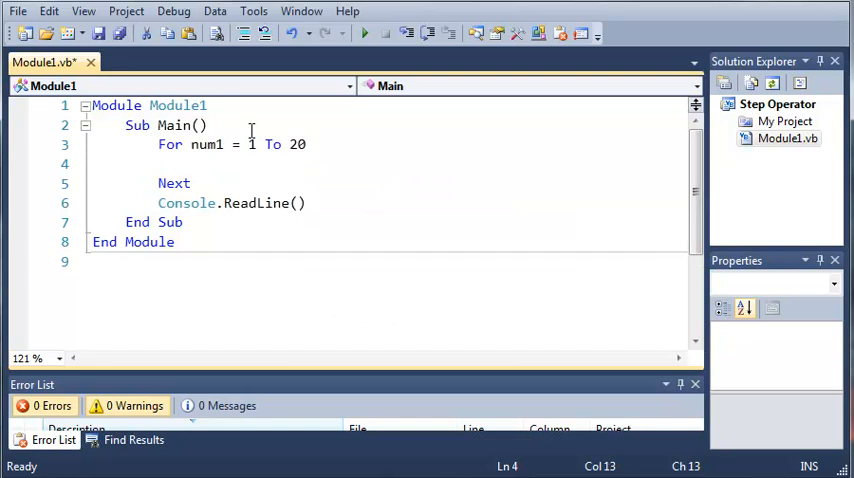
text(Console.WriteLine()
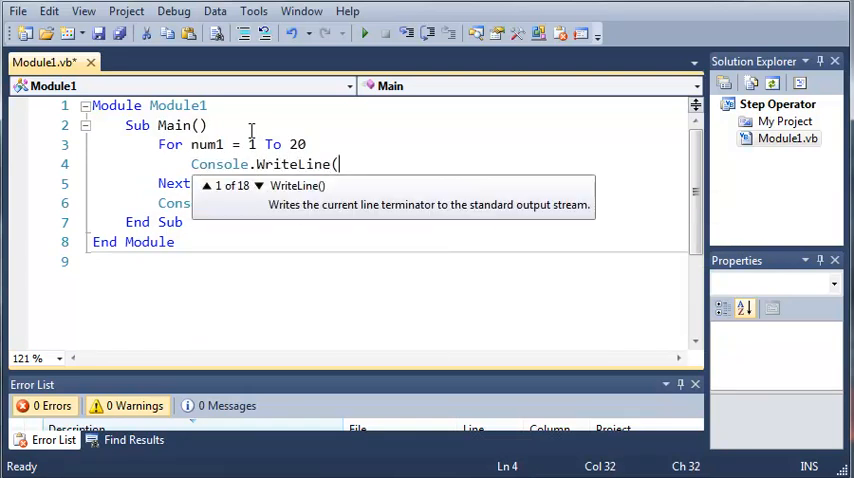
text(num1))
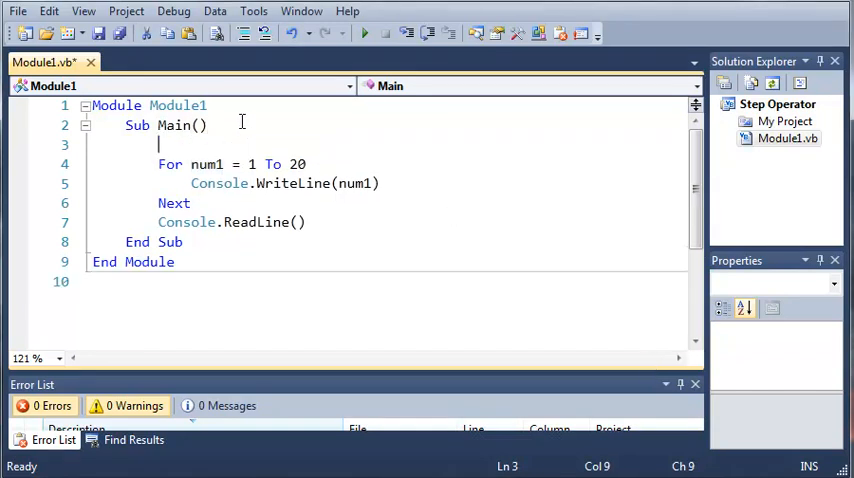
Add a "Normal For Loop" heading line and begin a second For num1 = 1 To 20 loop
text(Console.WriteLine(")
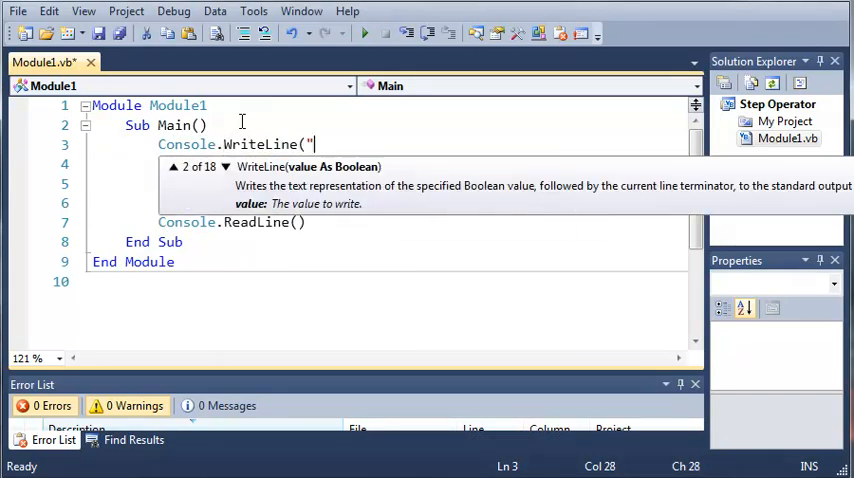
text(Normal For Loop"))
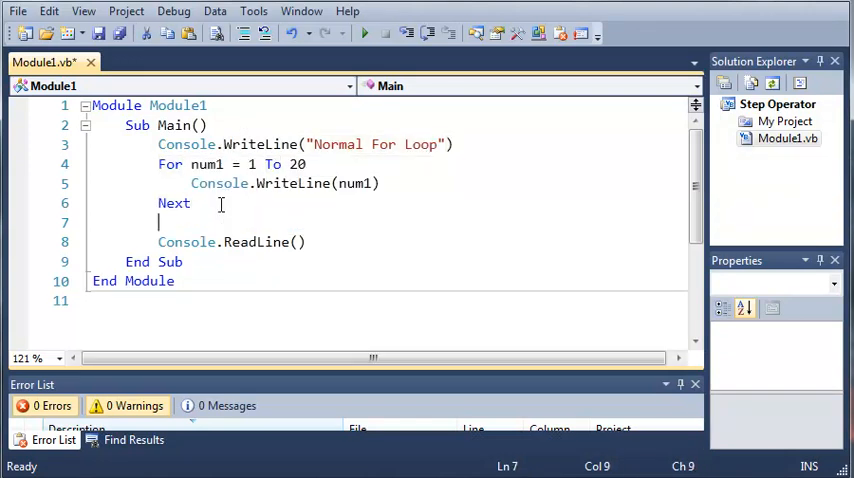
text(For)
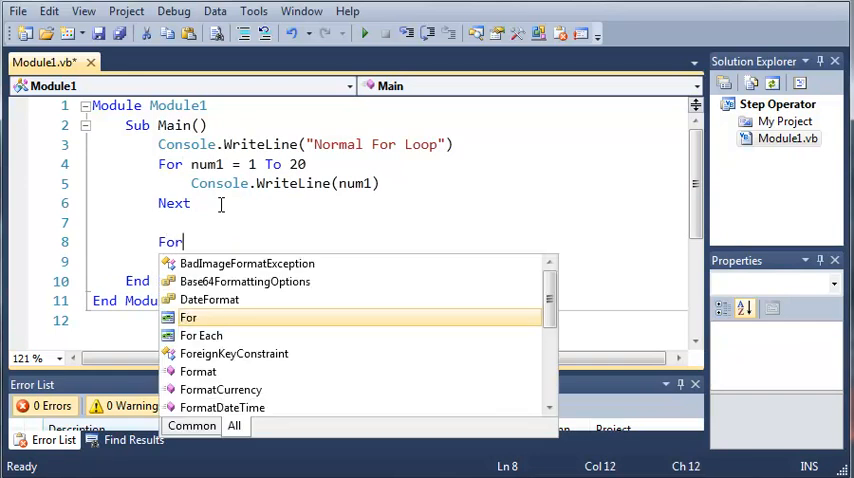
text(num1 =)
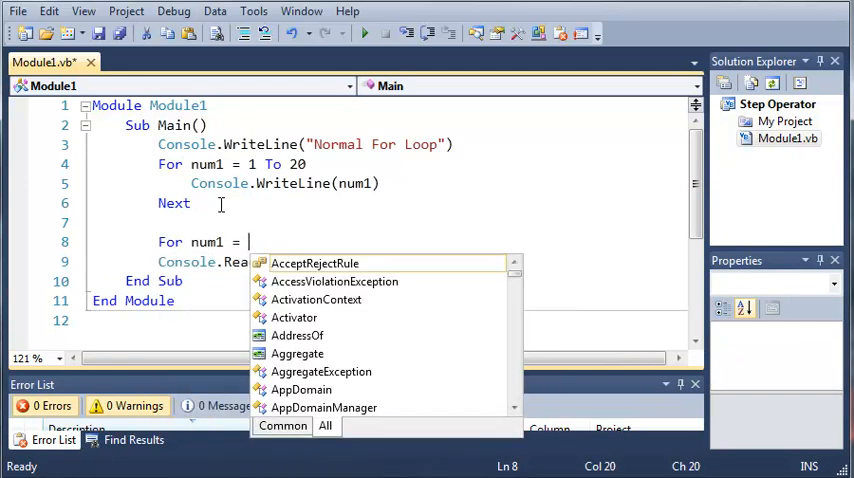
text(1 To 20)
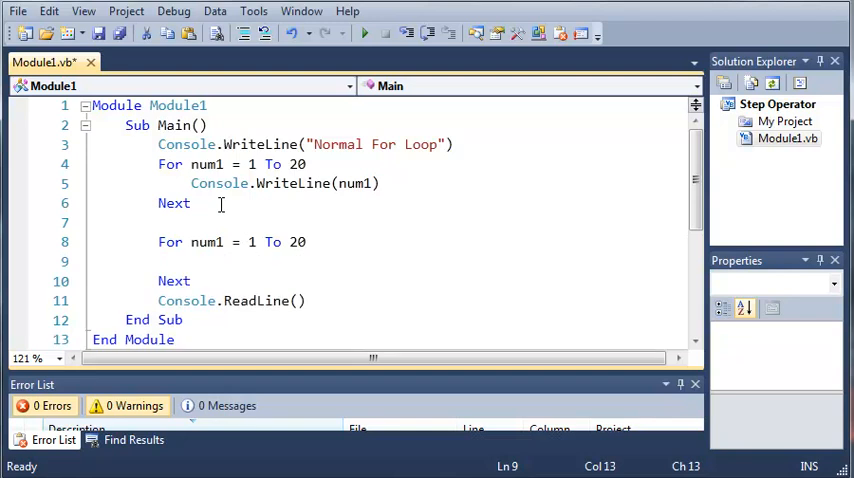
Fill the second loop body with Console.WriteLine(num1)
text(Console)
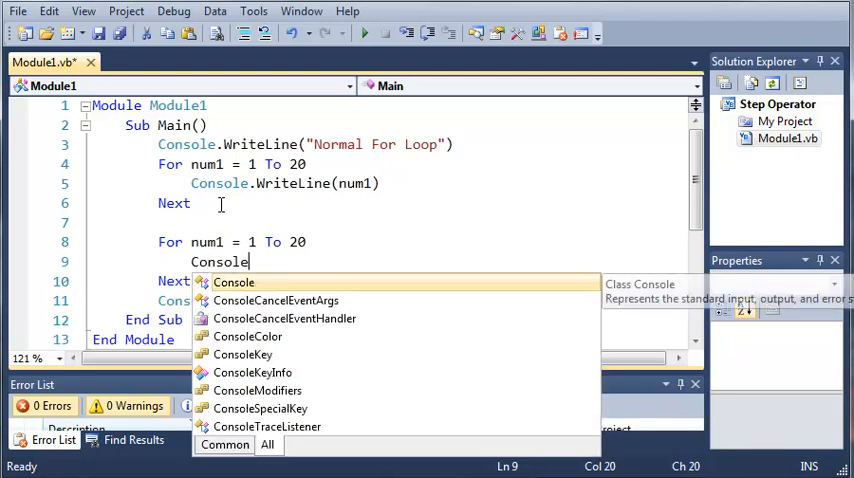
text(.WriteLine)
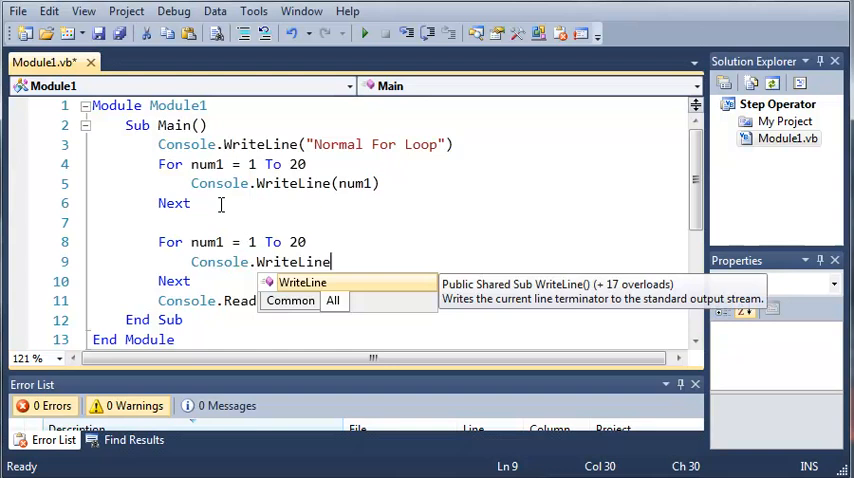
text((num1))
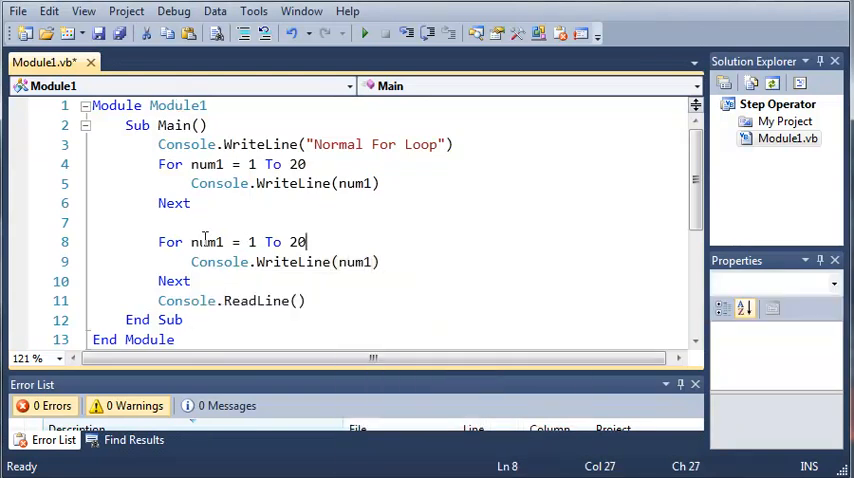
mouse_move(212, 264)
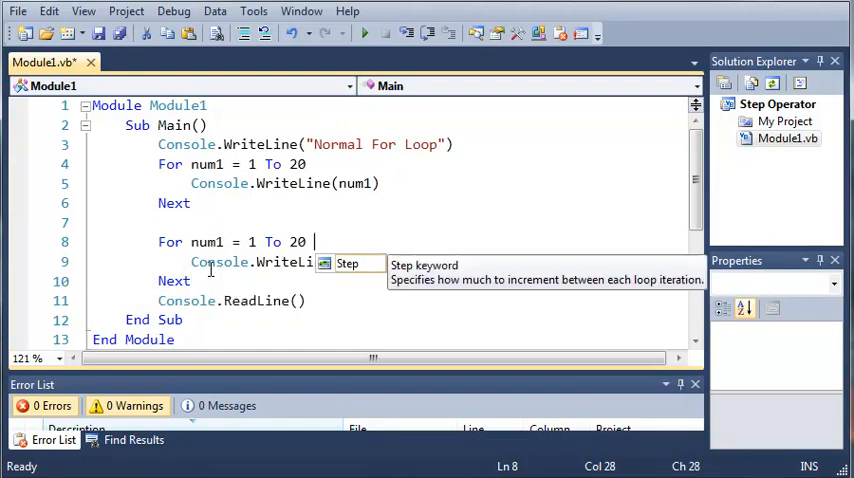
Make the second loop count Step 5 and add a blank line and "Step by 5" heading above it
text(Step)
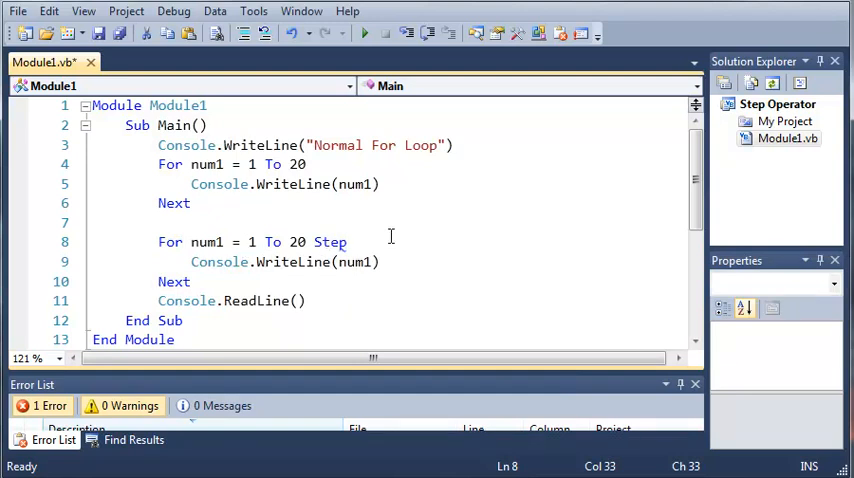
text(5)
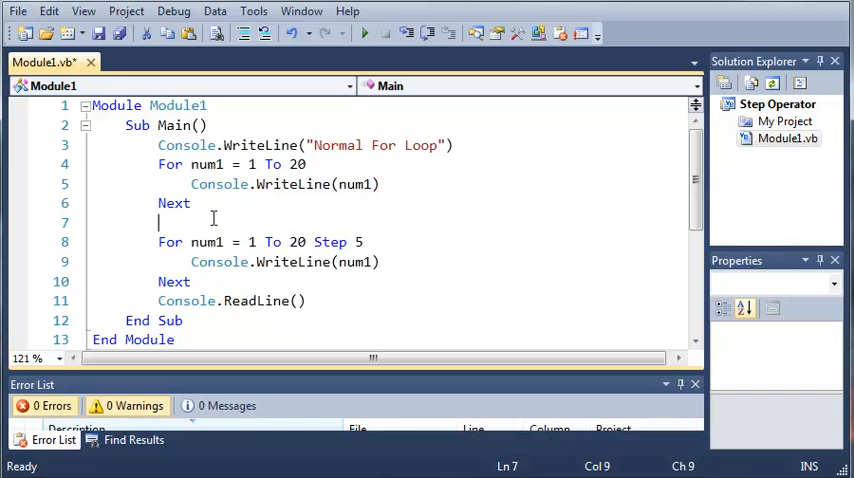
text(Console.WriteLine()
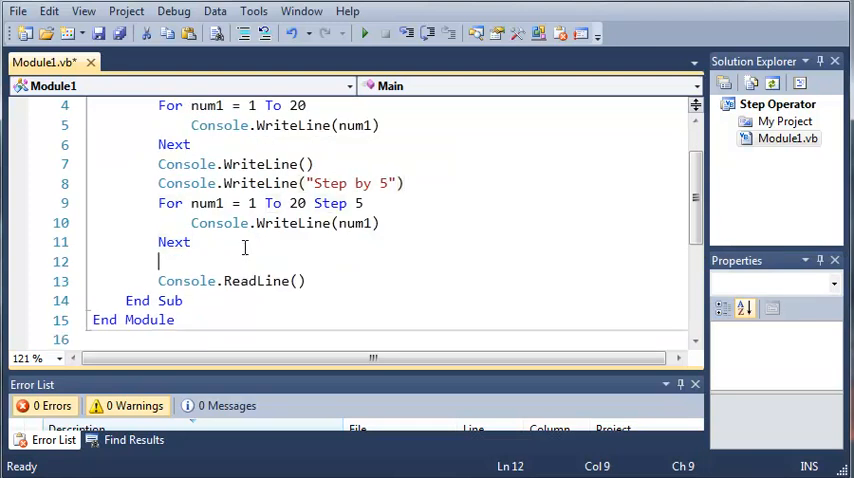
Add a blank line, a "Step by -4" heading and For num1 = 20 To 1 Step -4
text(Consol)
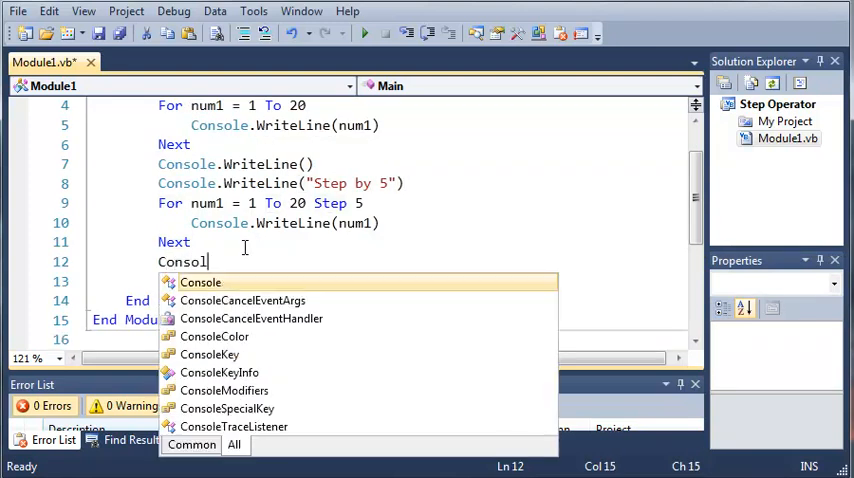
text(e.WriteLine()
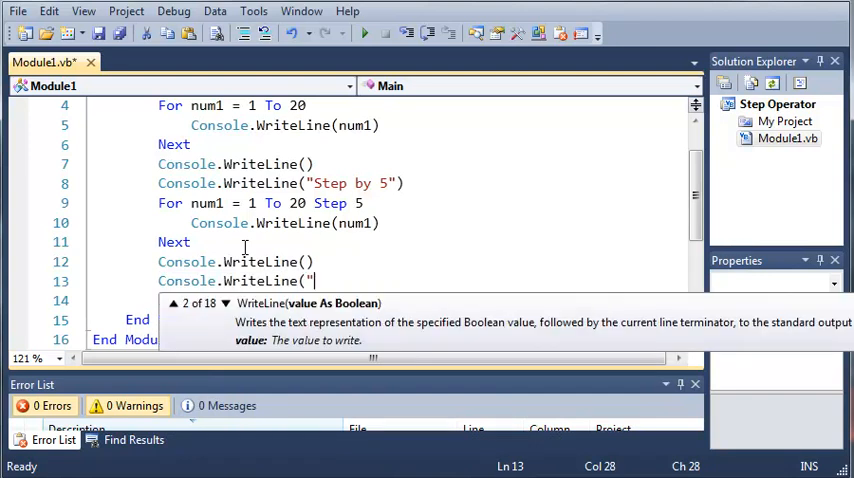
text(Step by -4"))
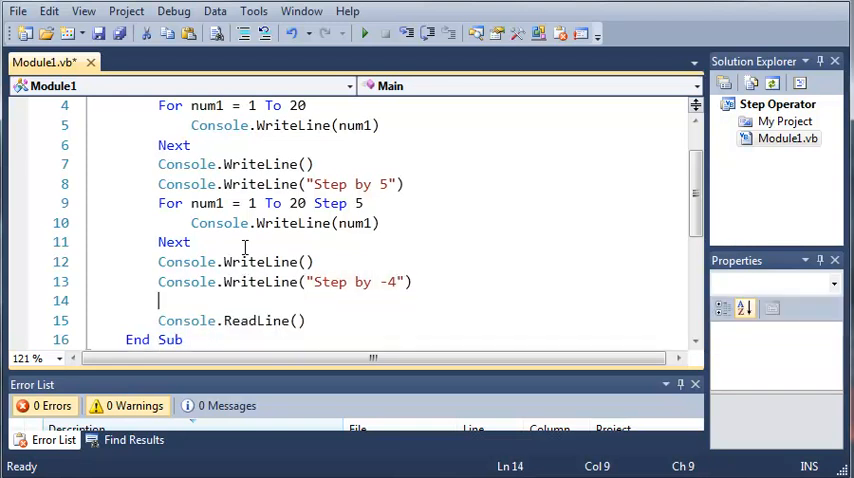
text(For num1 = 20)
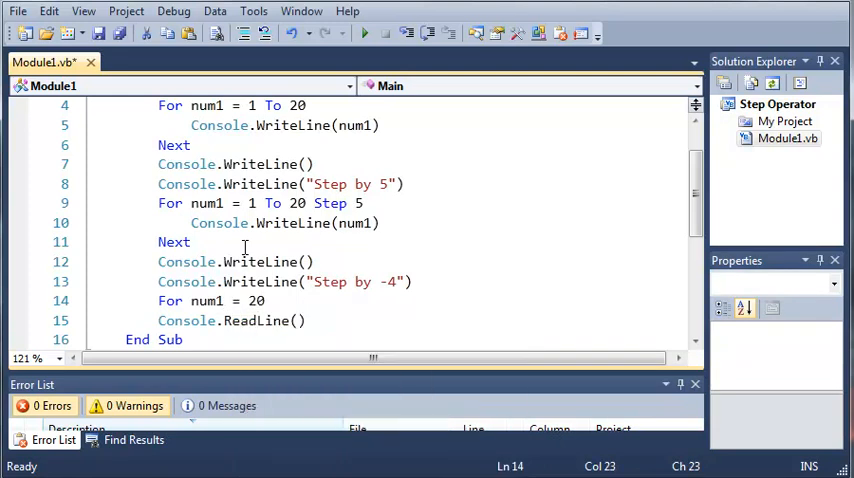
text(To 1 Step)
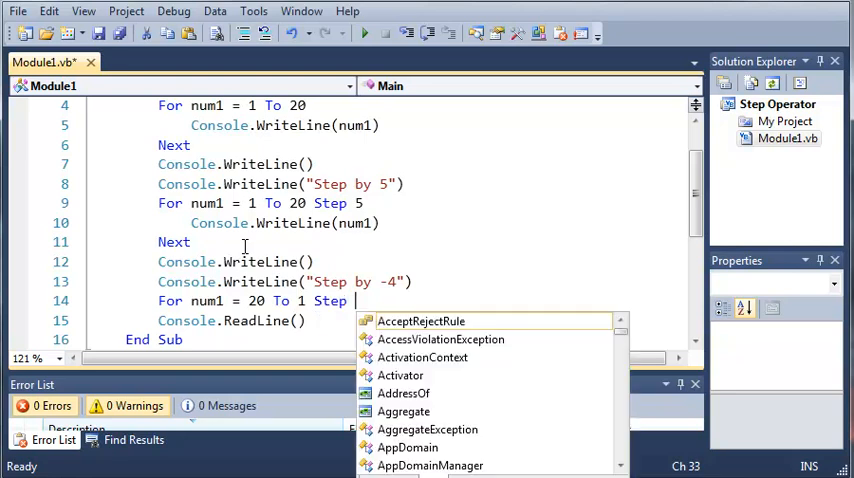
text(-4)
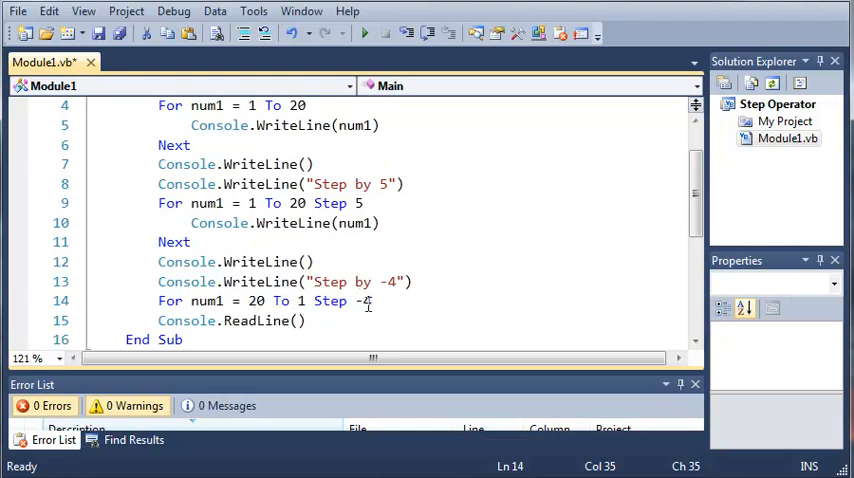
Complete the third loop with Console.WriteLine(num1) and run the program
text(Console.WriteLine()
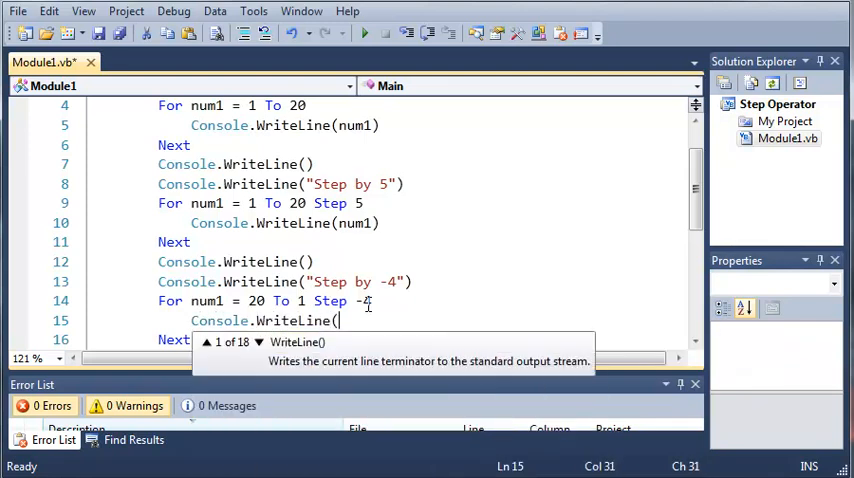
text(num1))
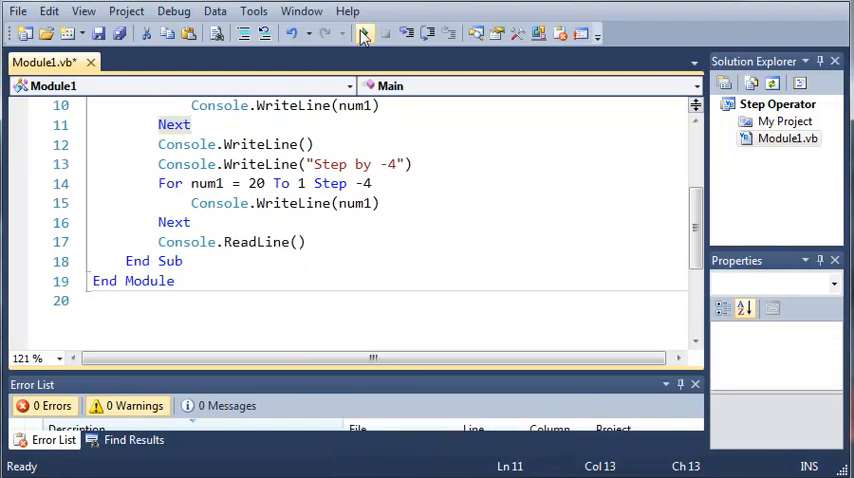
click(364, 32)
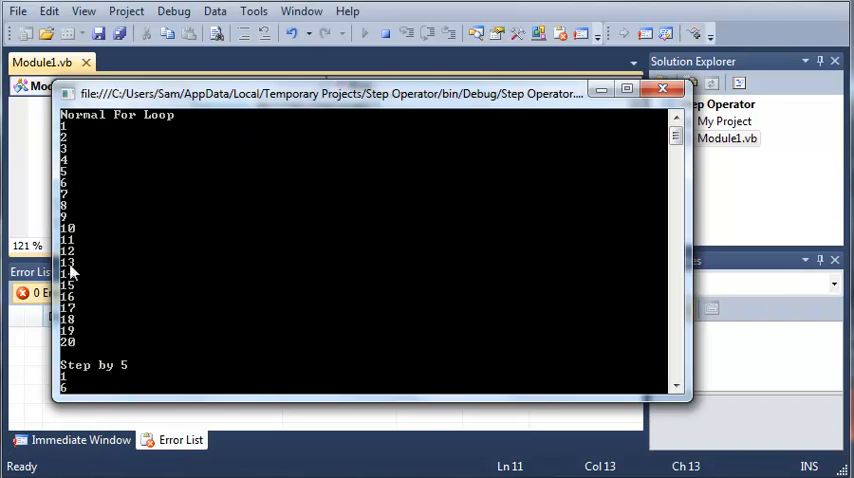
mouse_move(92, 156)
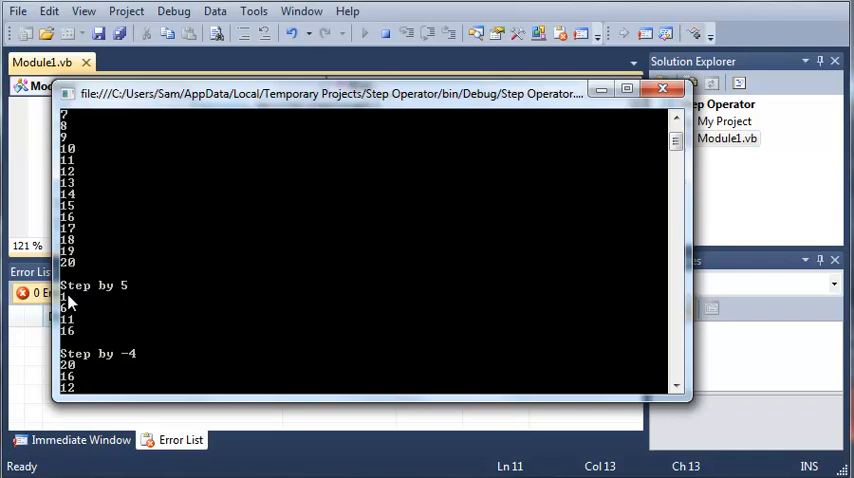
mouse_move(84, 336)
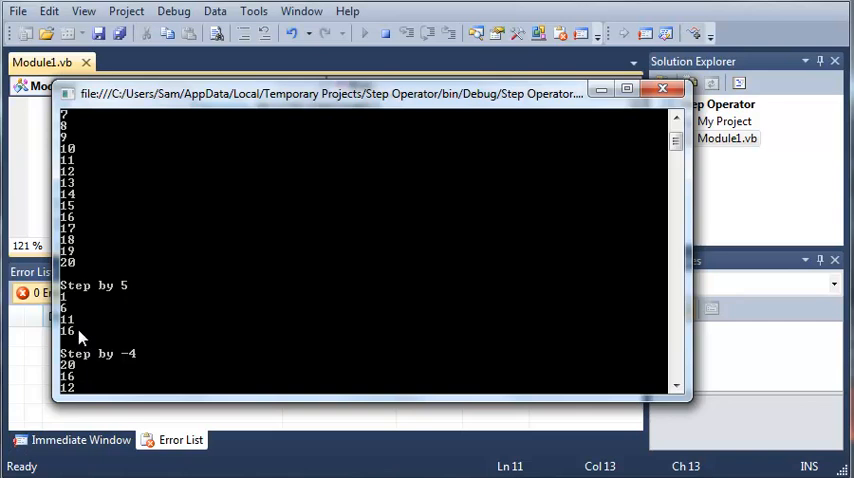
mouse_move(640, 140)
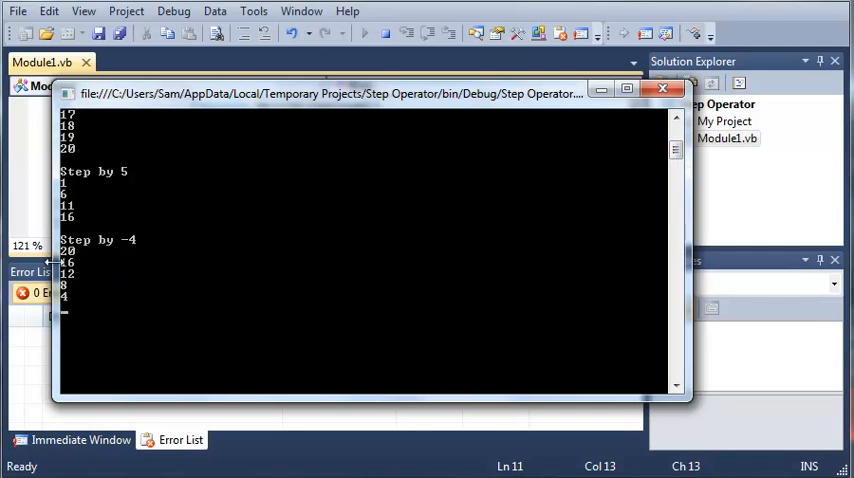
mouse_move(68, 288)
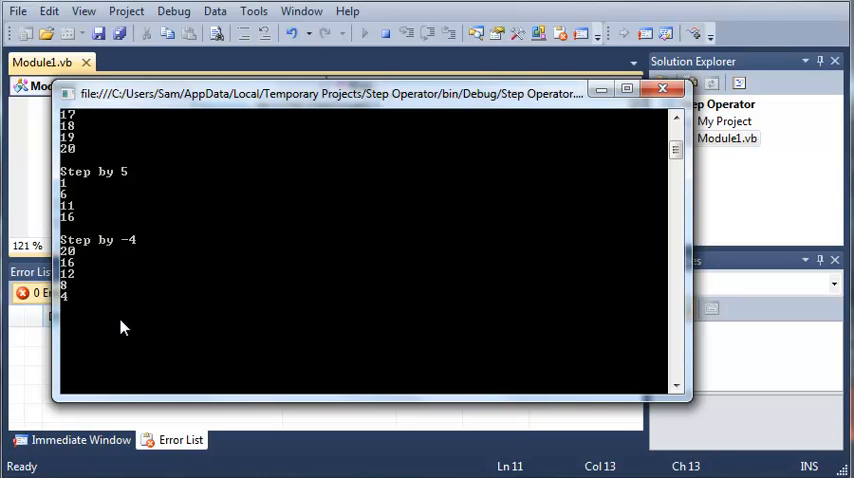
Close the console window after checking the normal, Step 5 and Step -4 sequences
click(664, 88)
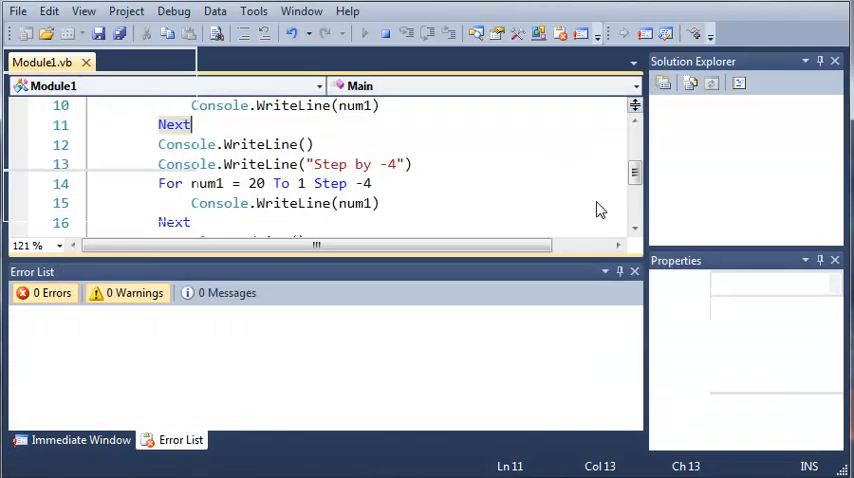